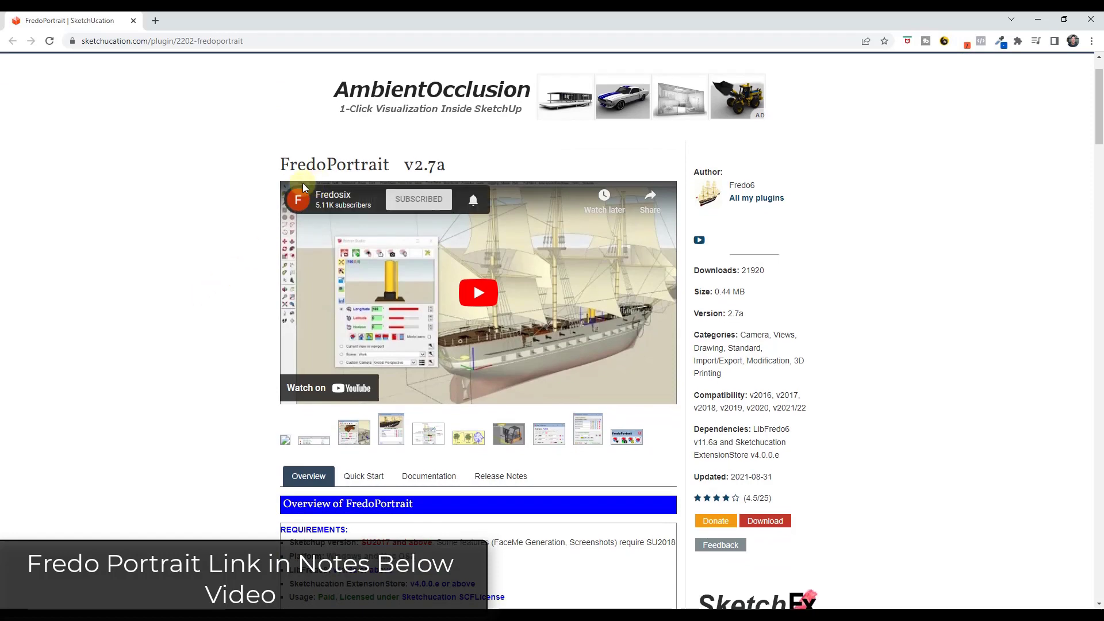
# Scroll the SketchUcation FredoPortrait page to its Requirements and licence pricing.
pyautogui.scroll(-3)
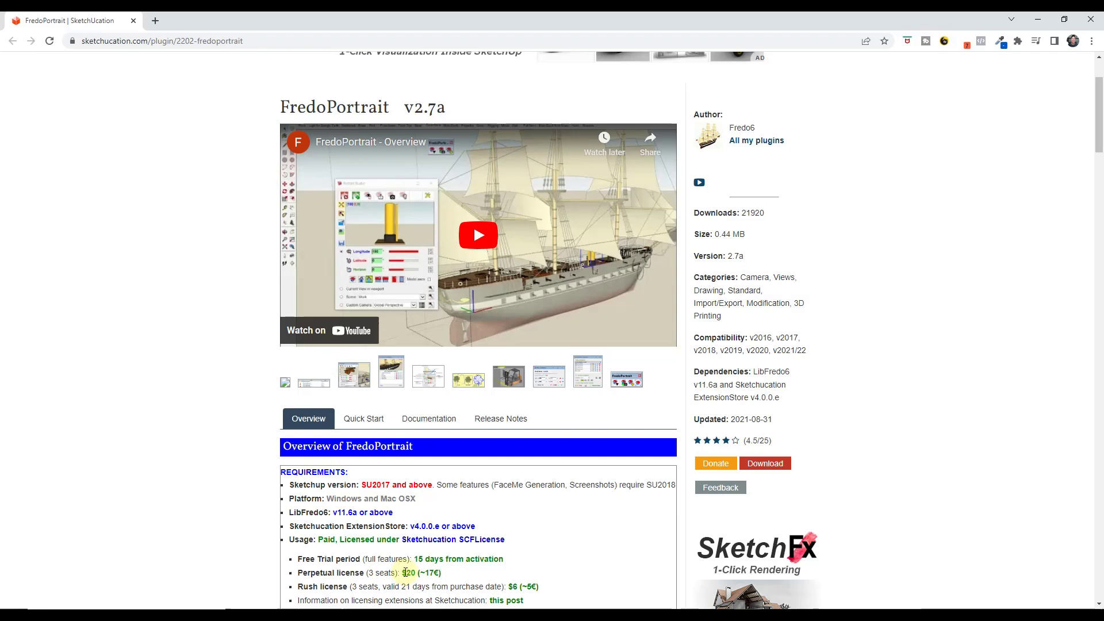
pyautogui.scroll(-3)
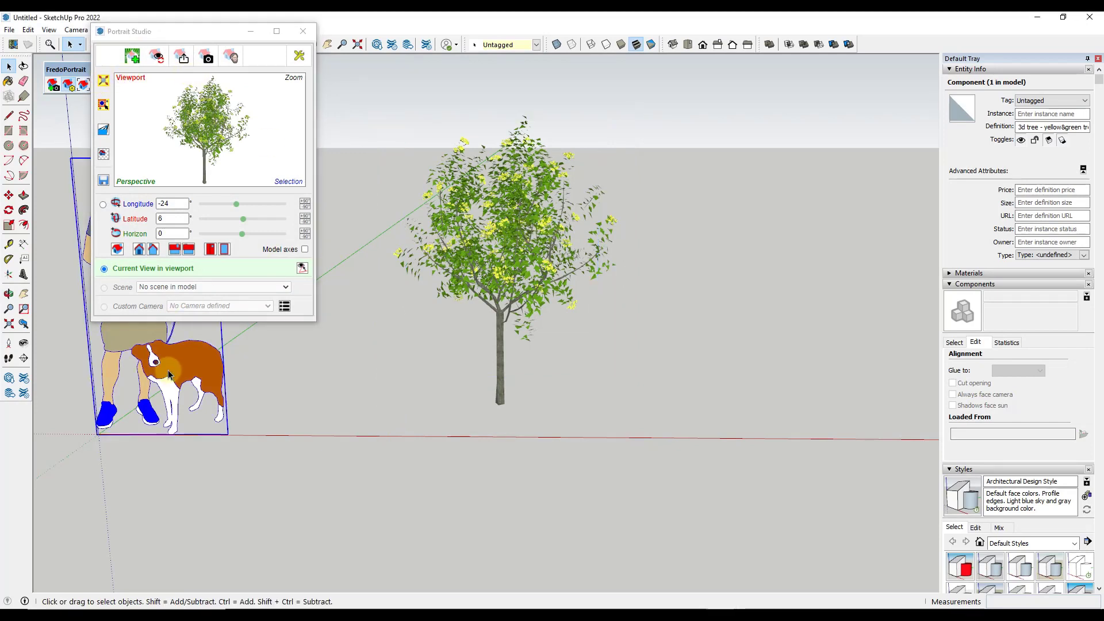
# Select the 3D tree component as the Portrait Studio subject.
pyautogui.click(524, 208)
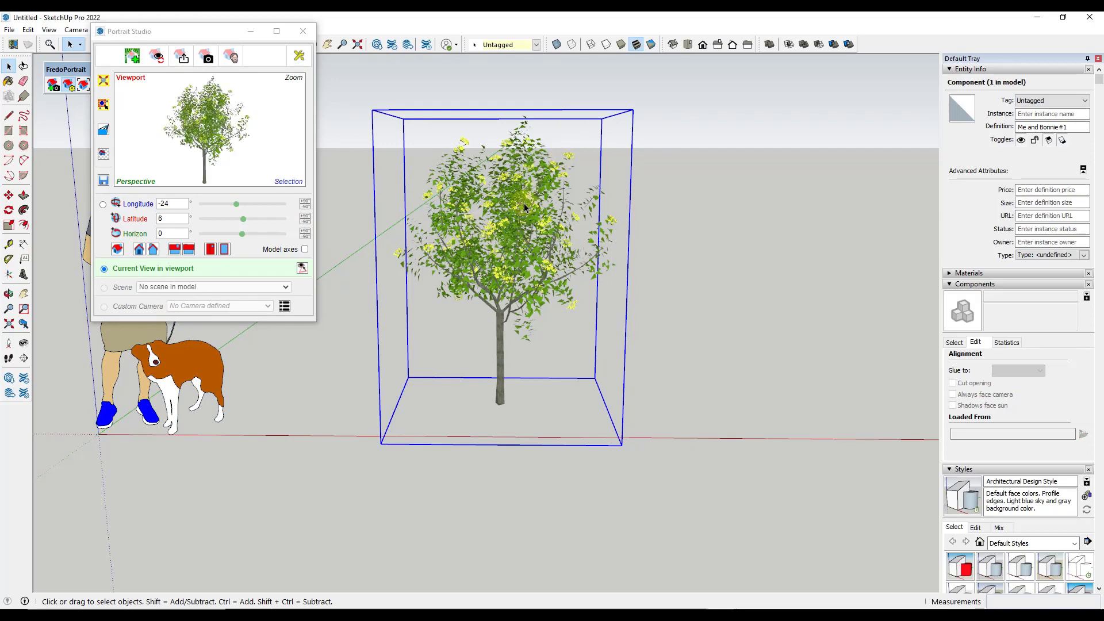
pyautogui.click(229, 56)
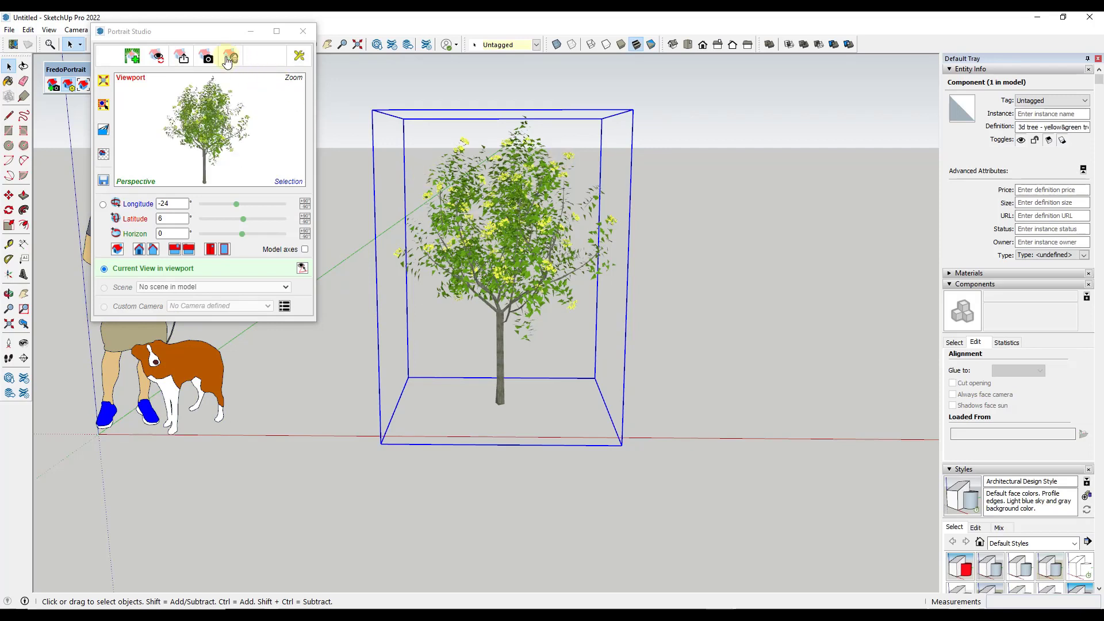
# Name the new 2D component '2D Face Me Tree' in the Generate form.
pyautogui.click(230, 57)
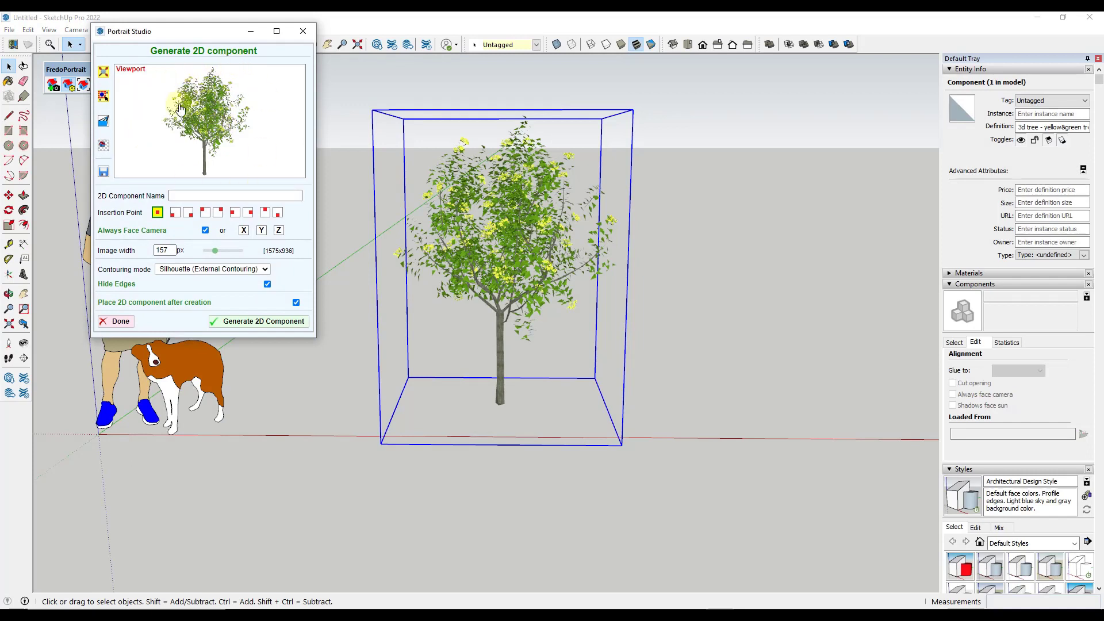
pyautogui.click(232, 196)
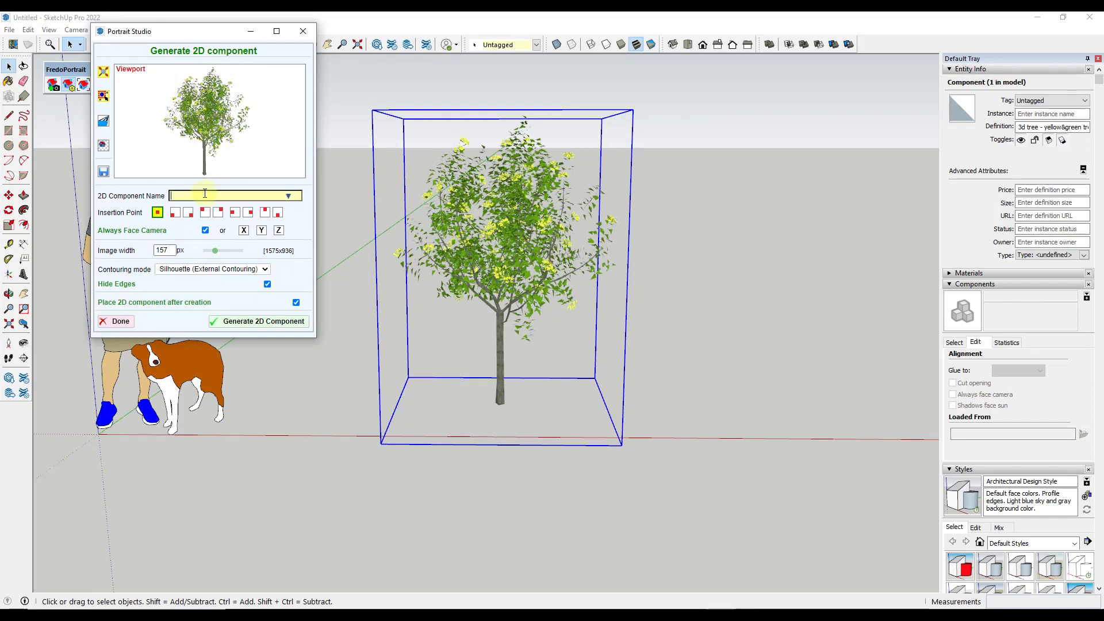
pyautogui.write('2')
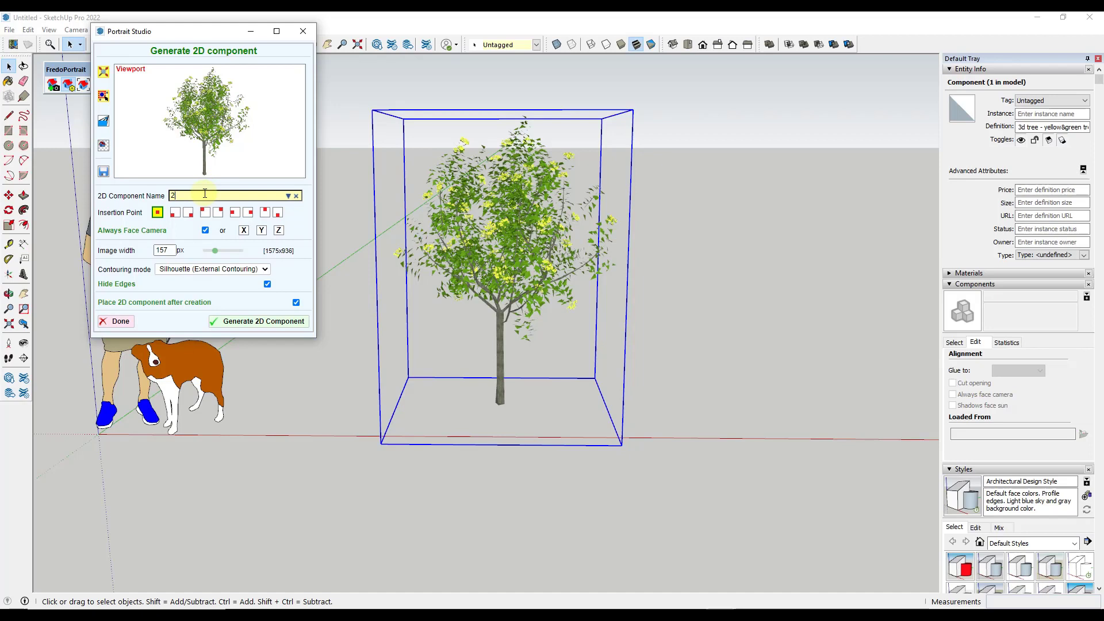
pyautogui.write('D Face Me')
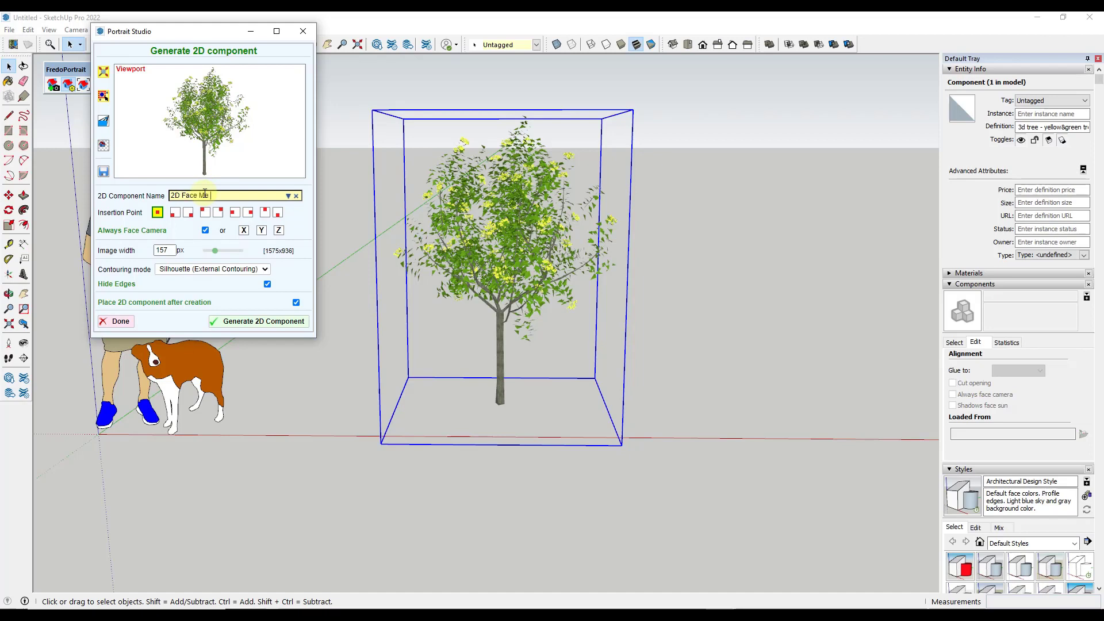
pyautogui.write('Tree')
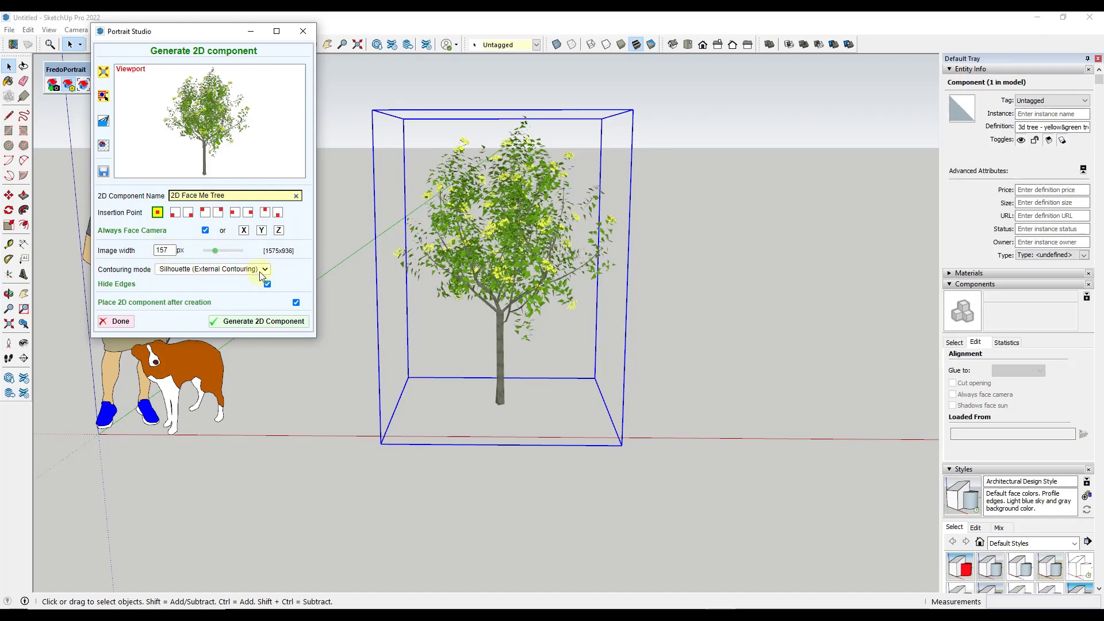
pyautogui.click(265, 269)
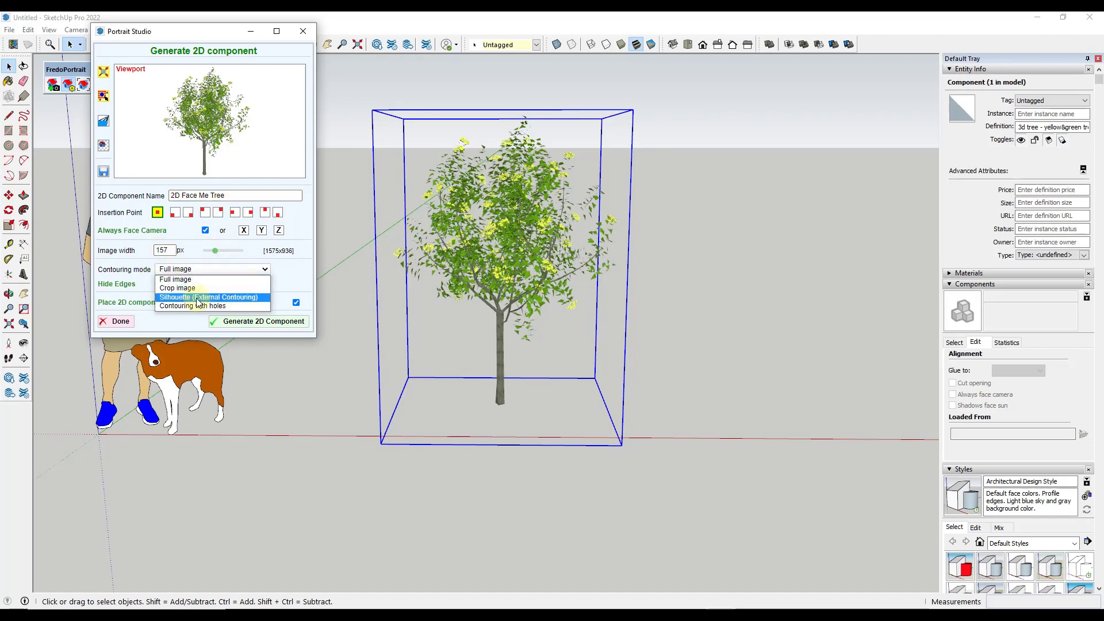
pyautogui.click(209, 296)
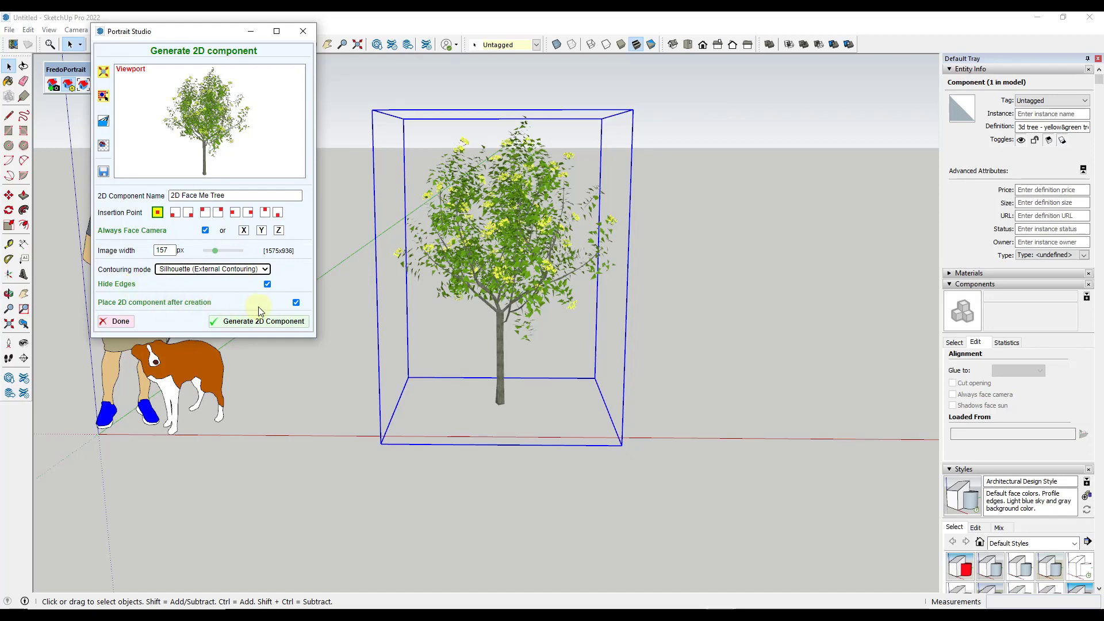
pyautogui.moveTo(190, 308)
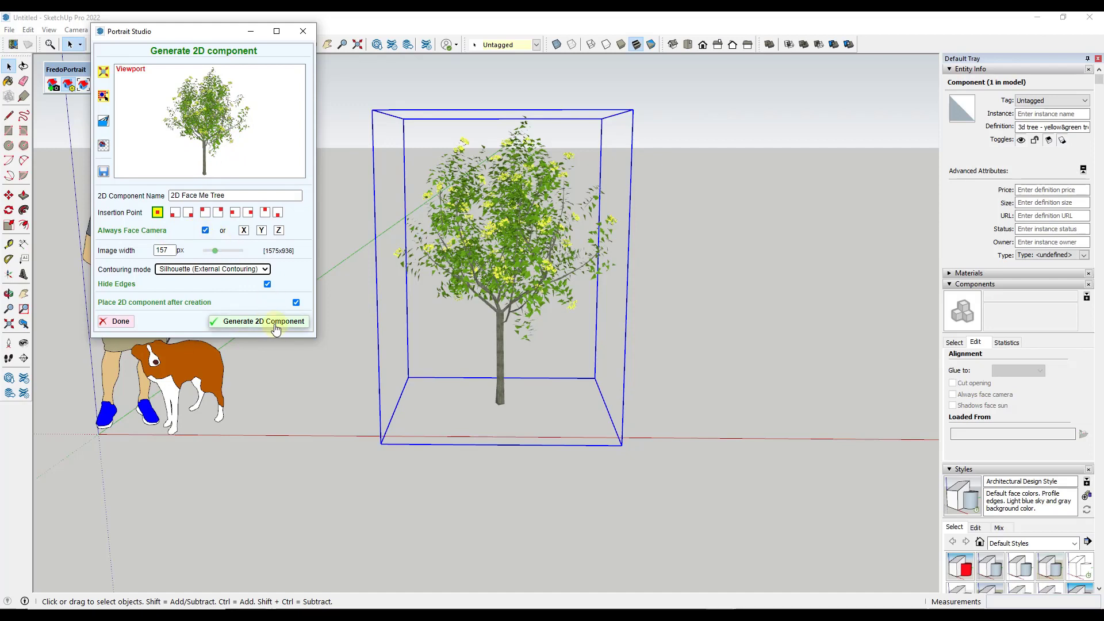
# Launch generation of the 2D Face Me Tree silhouette with image contouring.
pyautogui.click(264, 321)
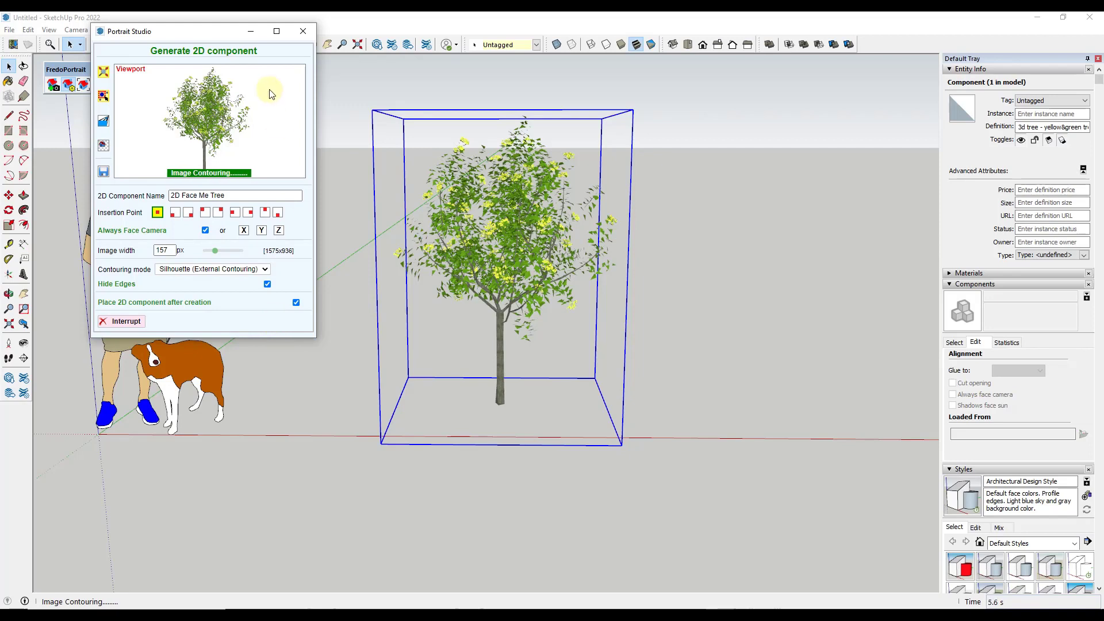
pyautogui.moveTo(193, 108)
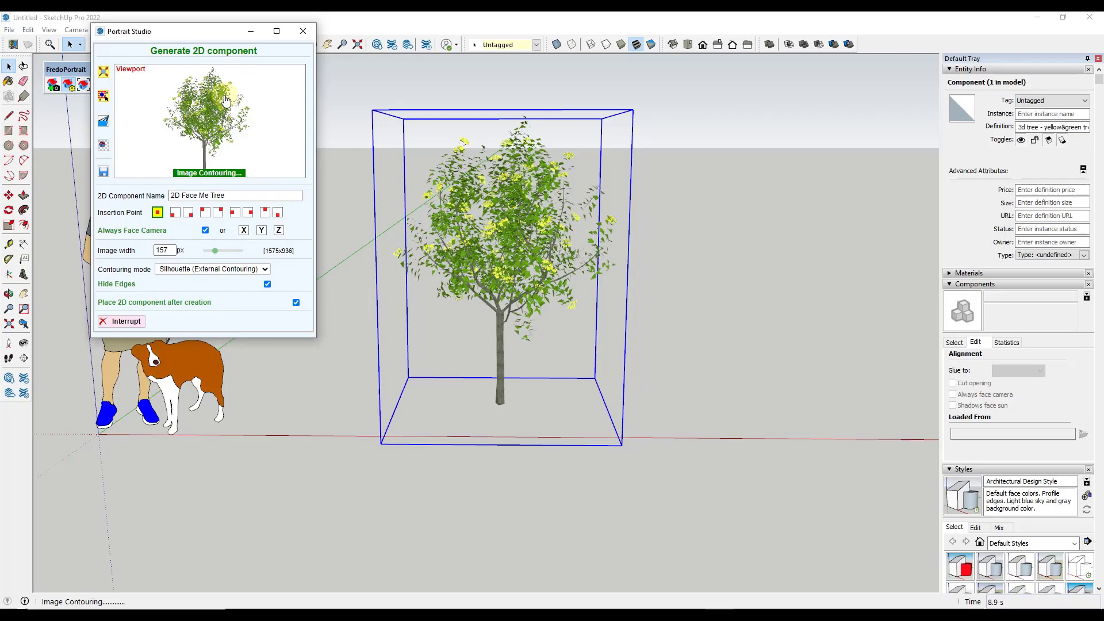
pyautogui.moveTo(225, 99)
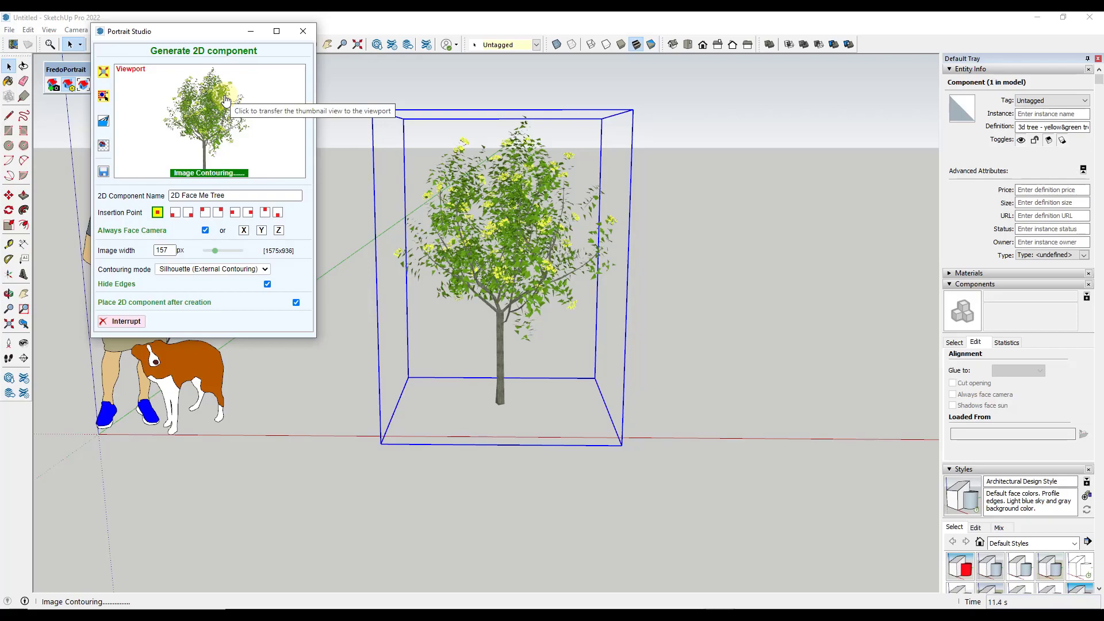